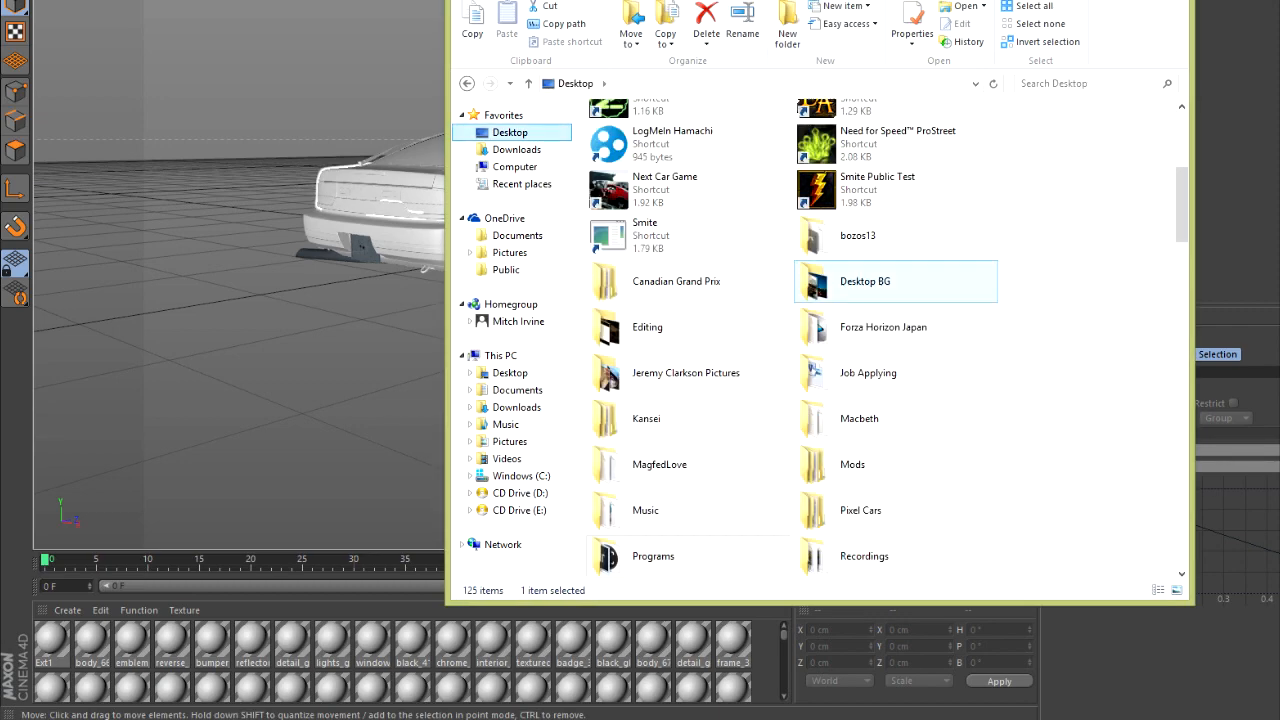
Step: Open the Desktop BG folder of car wallpapers from the Desktop
{"action": "double_click", "coordinate": [894, 280]}
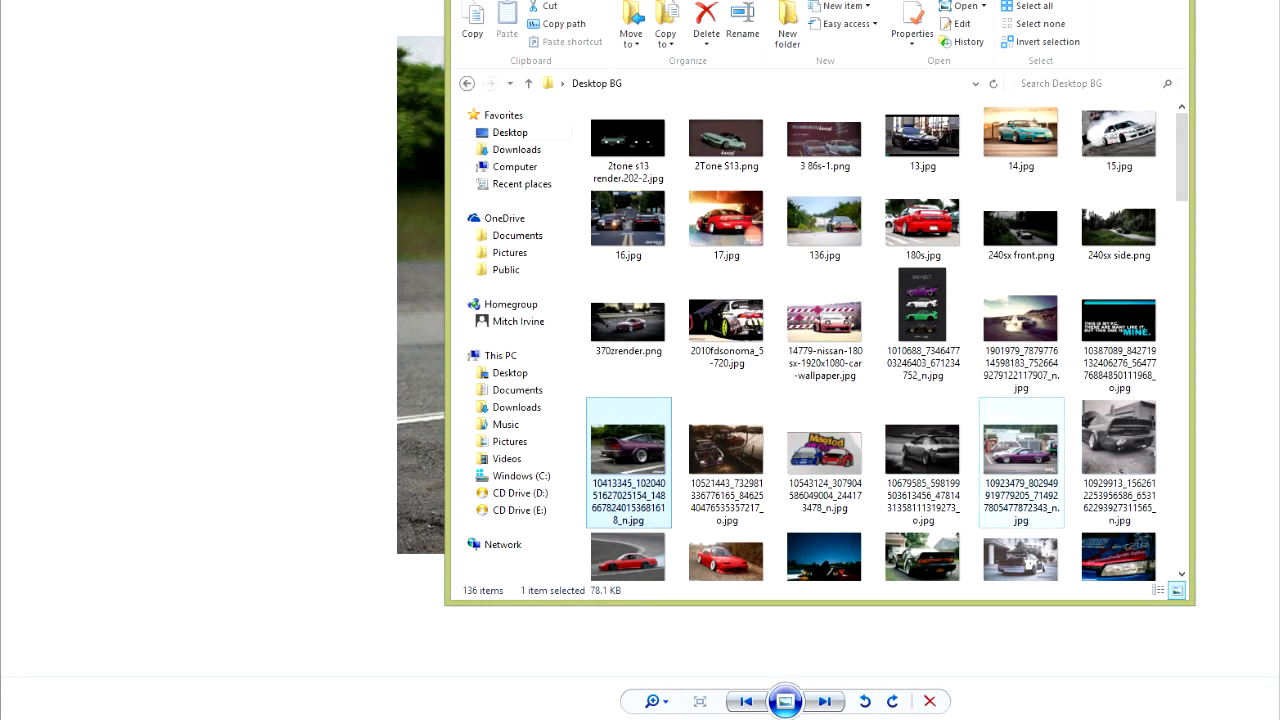
Step: Open the purple 180SX at Nikko Circuit photo in Windows Photo Viewer
{"action": "double_click", "coordinate": [628, 452]}
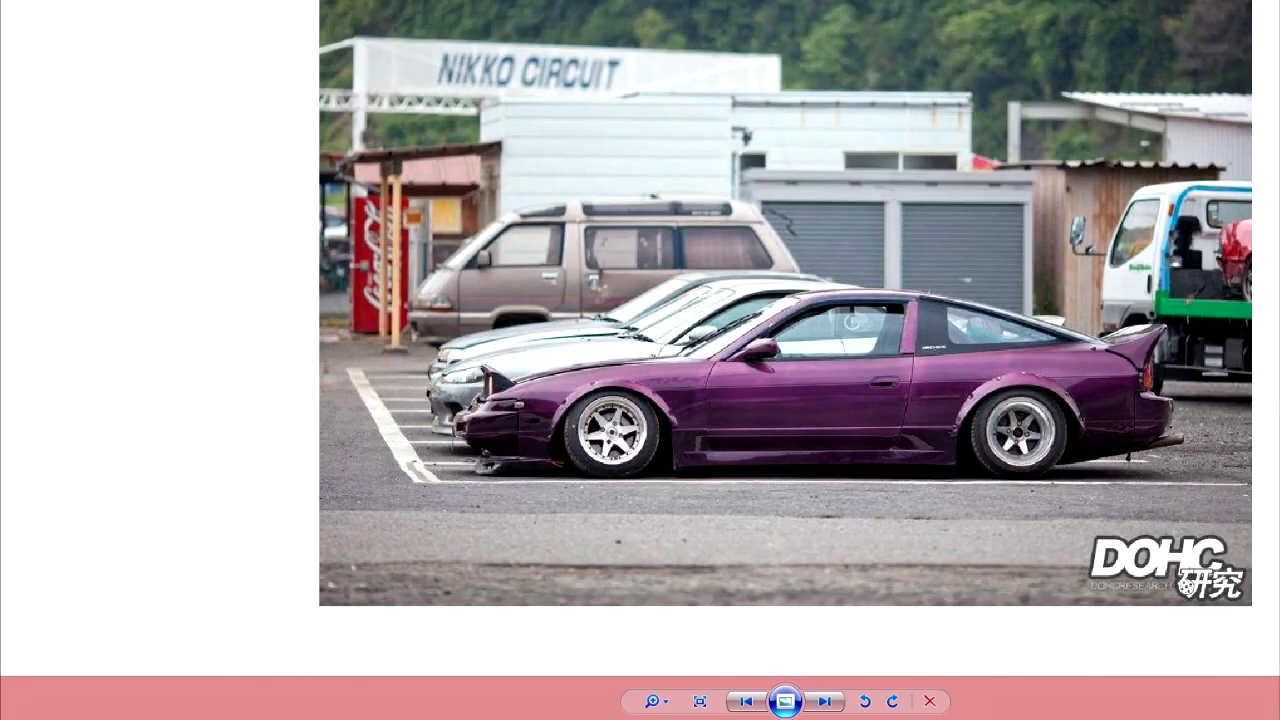
Step: Advance two photos, past the black-and-white shot, to the purple 180SX rear view
{"action": "left_click", "coordinate": [824, 700]}
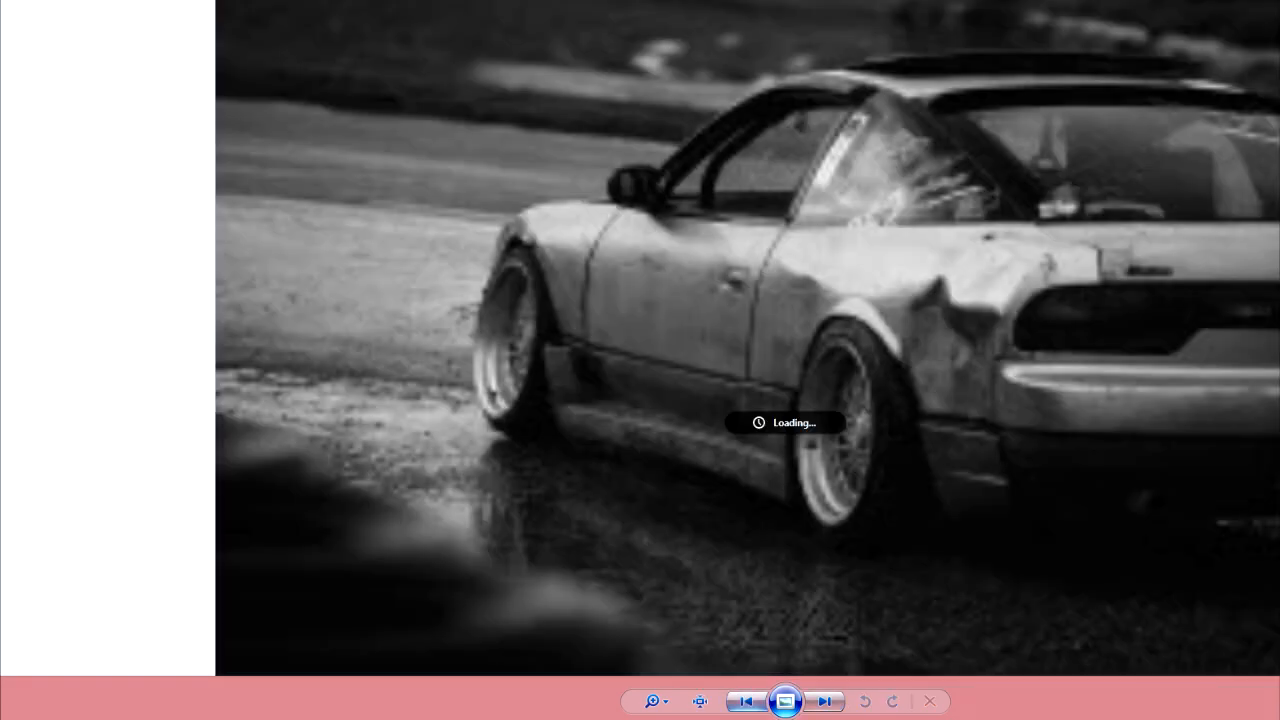
{"action": "left_click", "coordinate": [824, 700]}
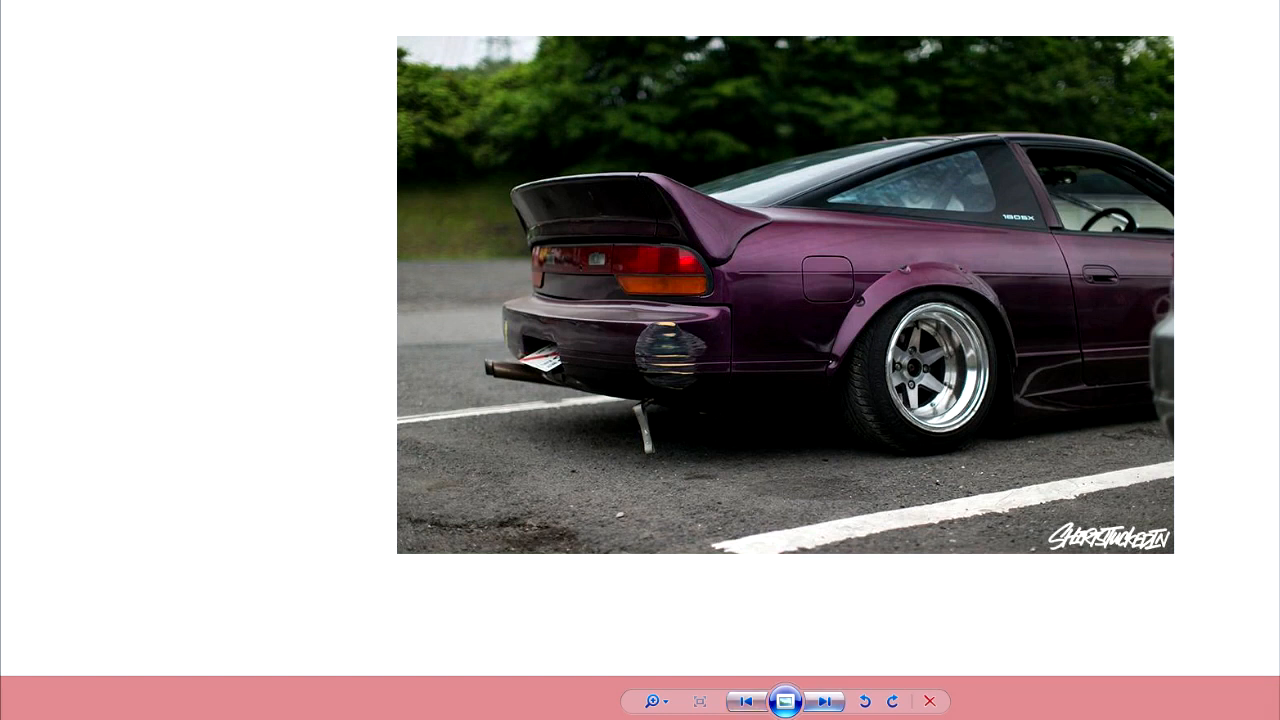
{"action": "mouse_move", "coordinate": [824, 700]}
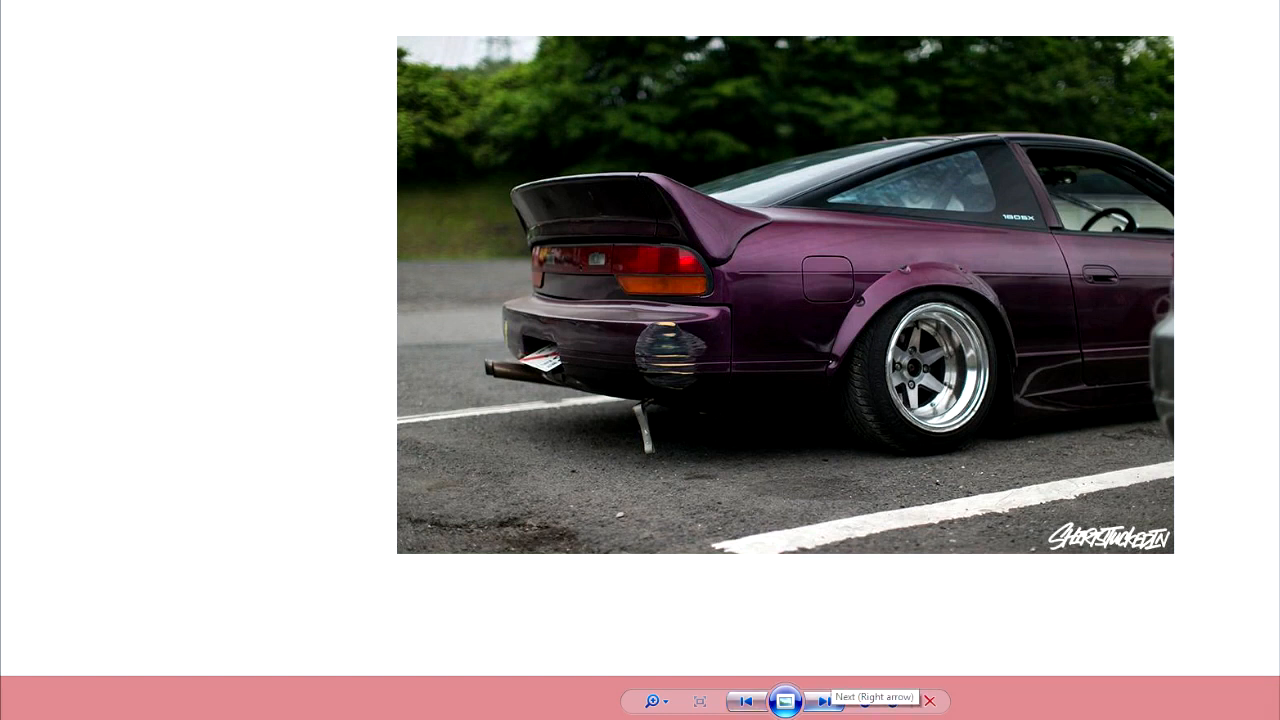